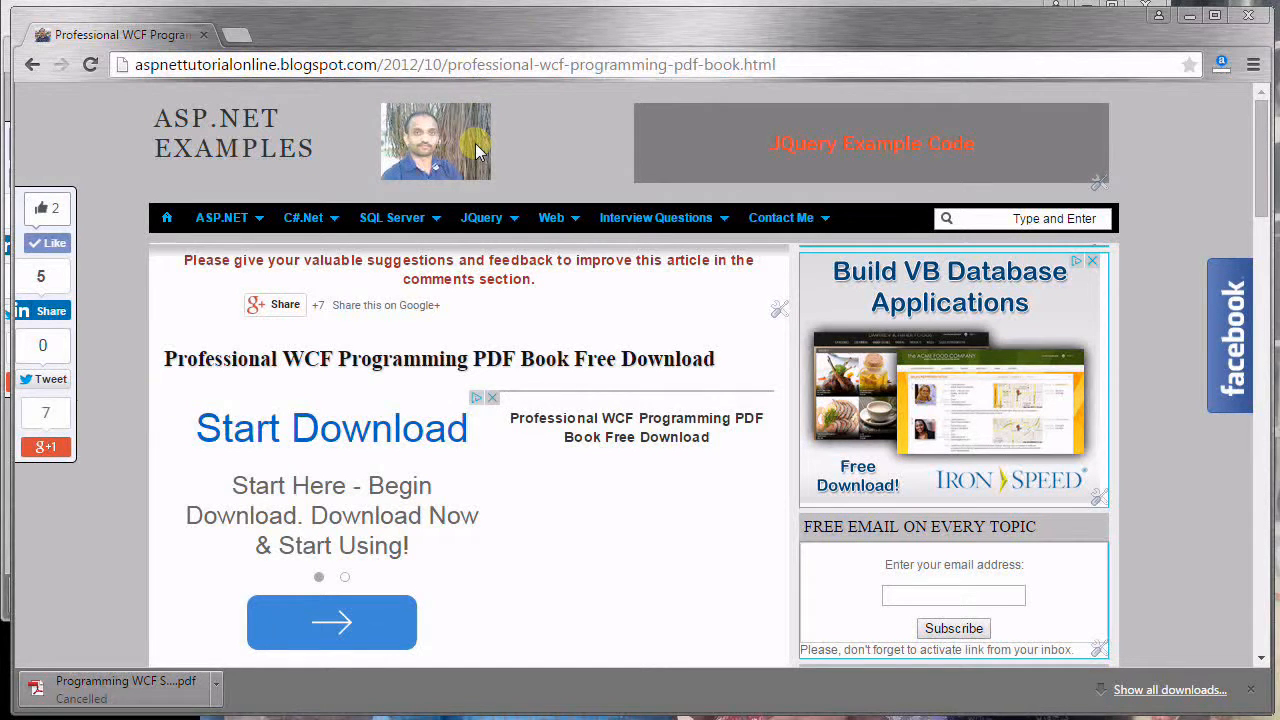
mouse_move(528, 308)
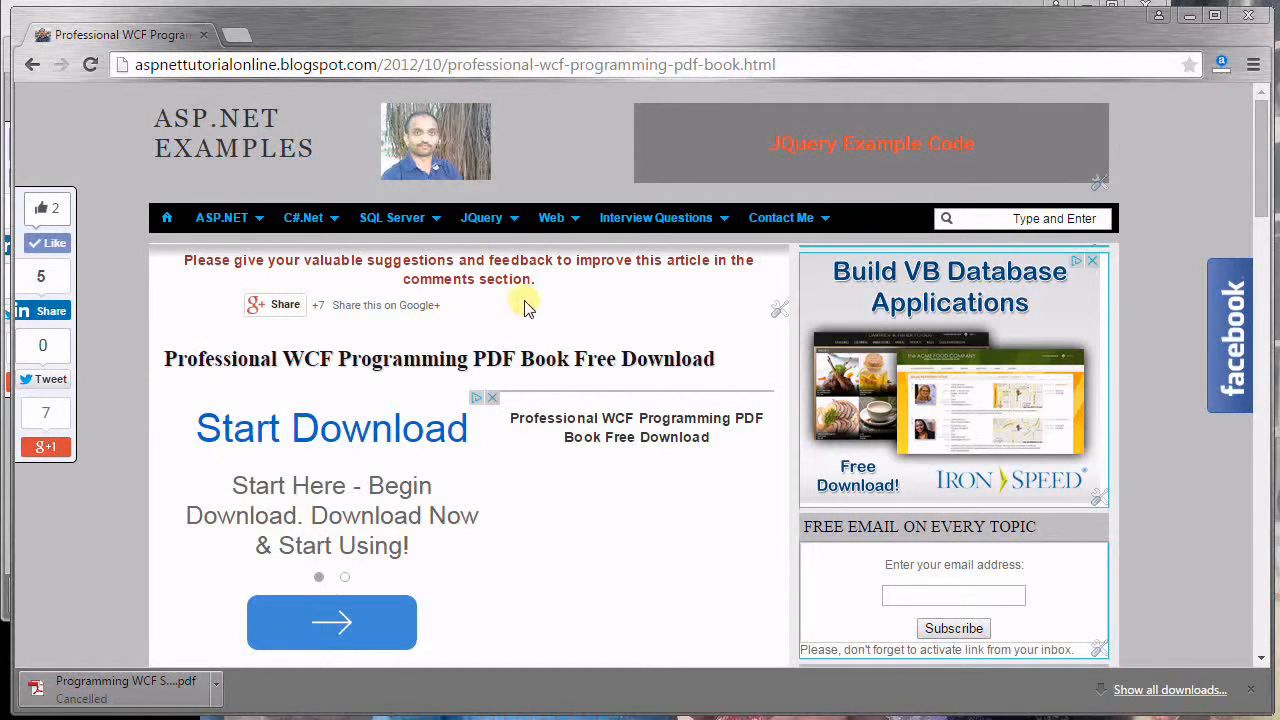
mouse_move(556, 360)
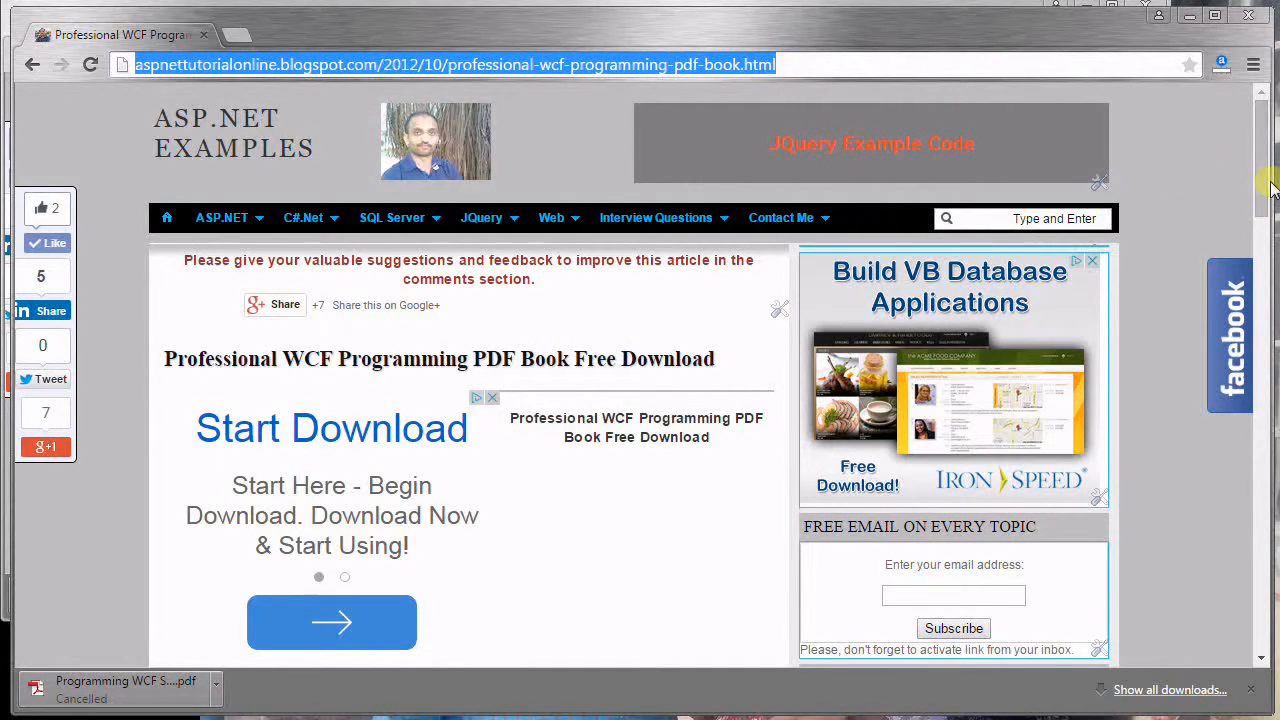
Scroll the blog post down past the cover and chapter list to the PDF download link.
scroll(down, 3)
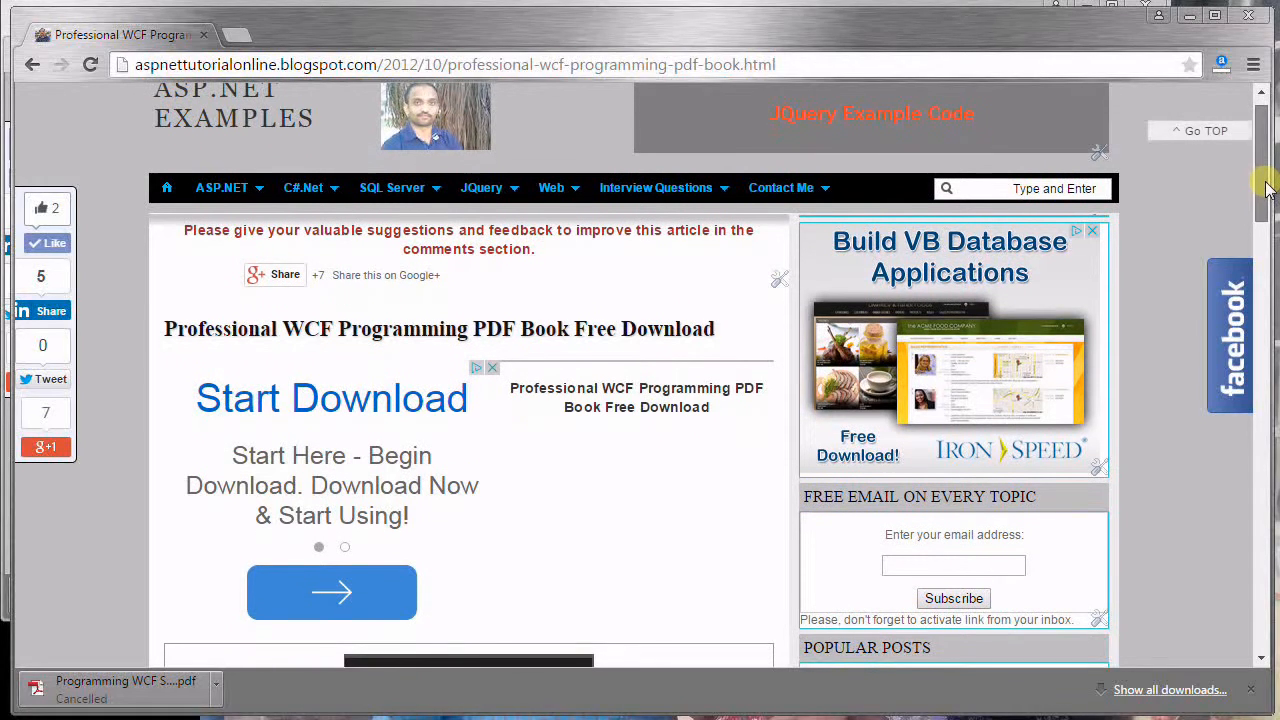
scroll(down, 3)
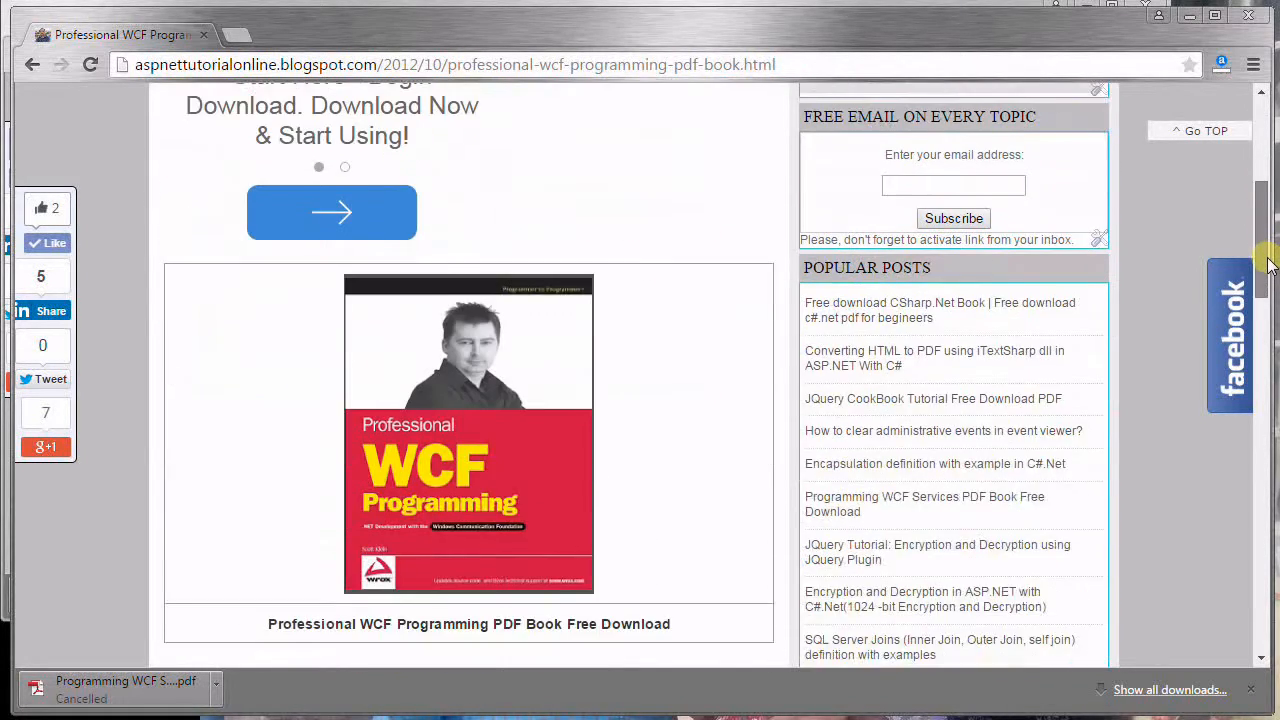
scroll(down, 3)
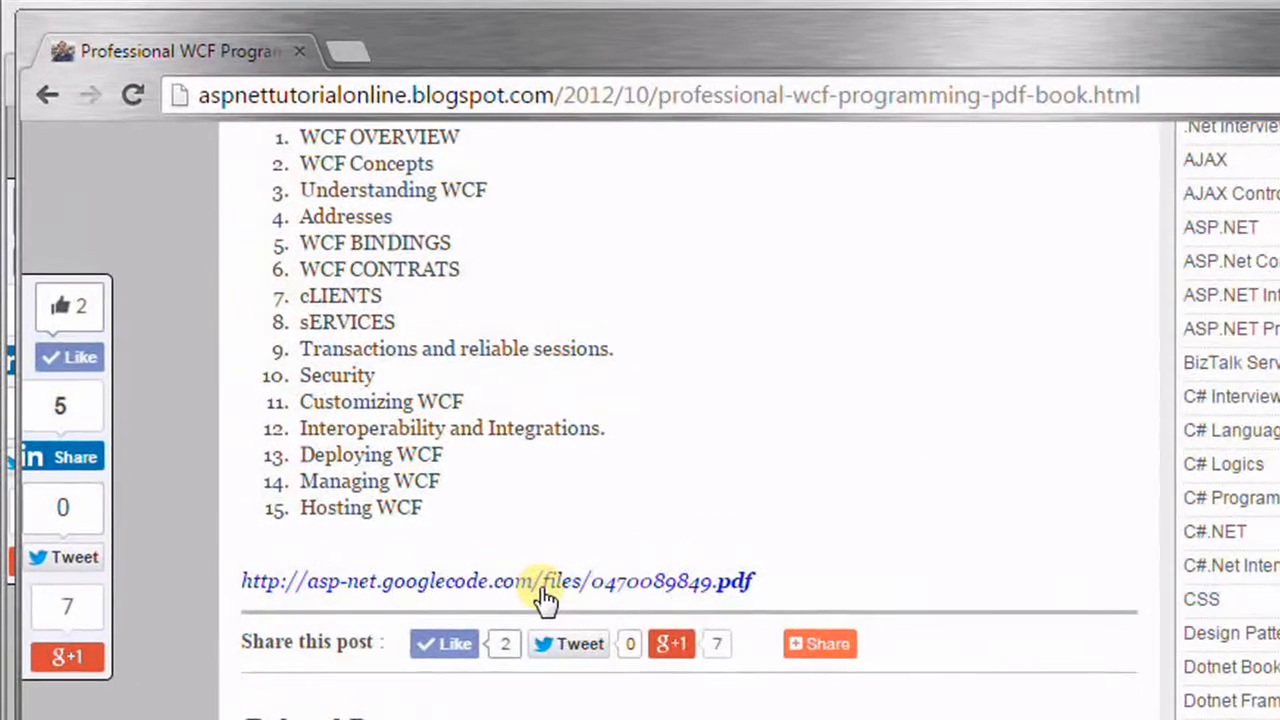
Open the asp-net.googlecode.com PDF link in a new tab, keeping the article page current.
click(544, 580)
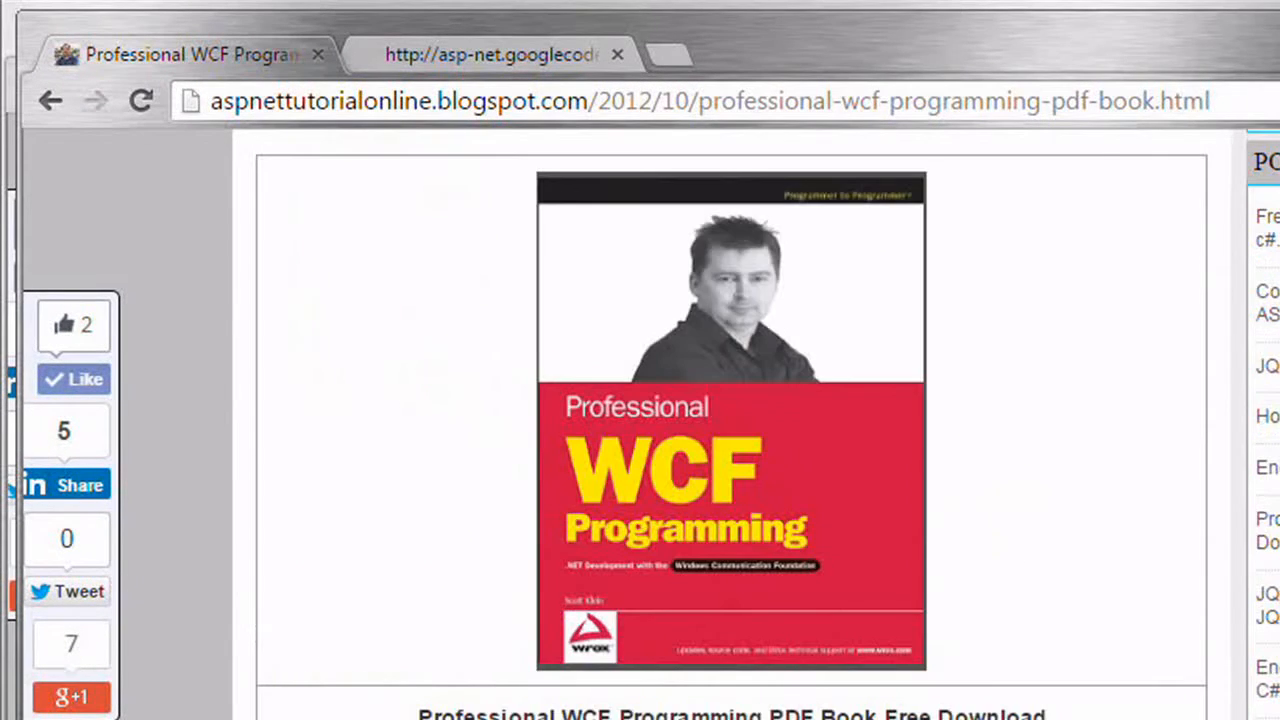
scroll(down, 3)
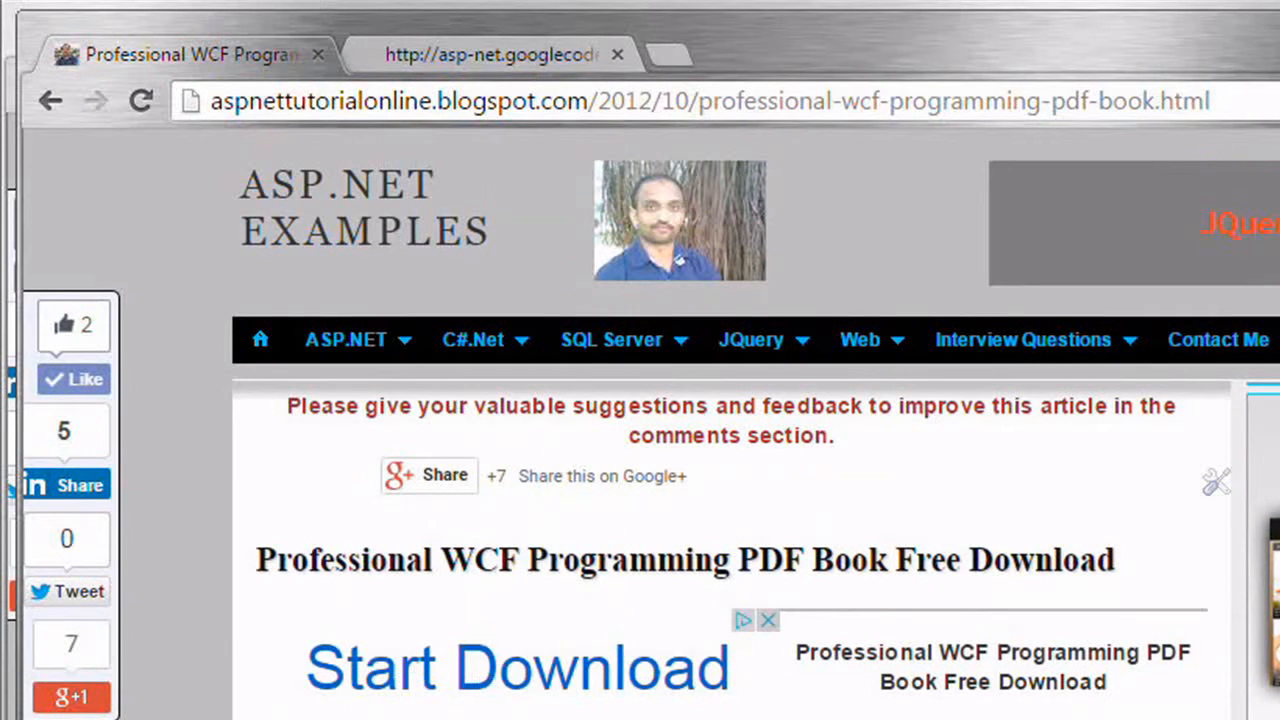